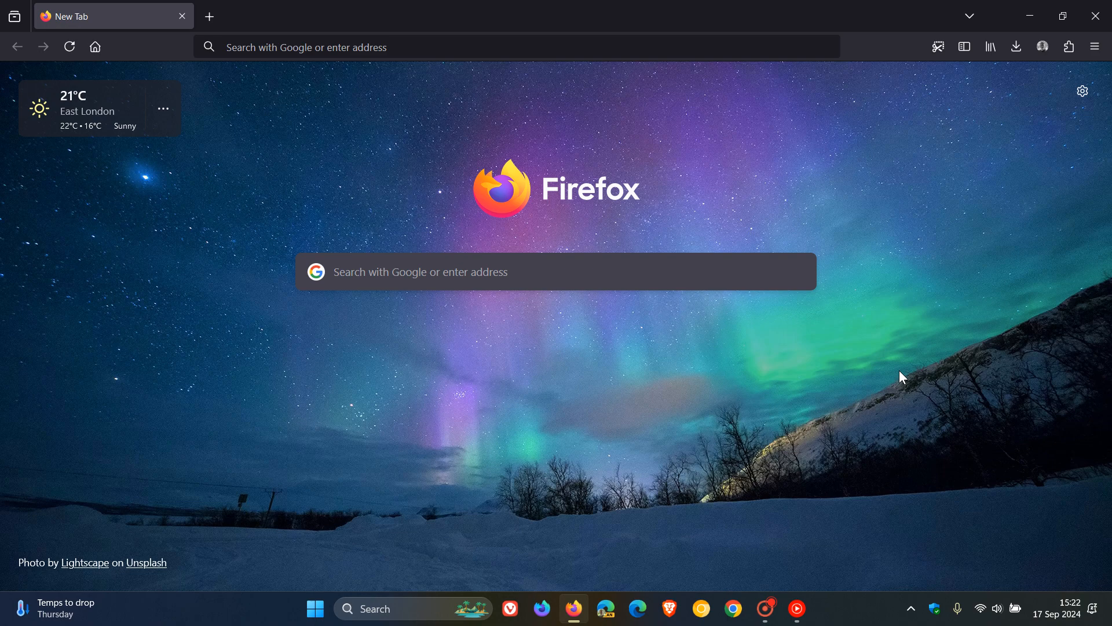
{"action": "mouse_move", "coordinate": [611, 118]}
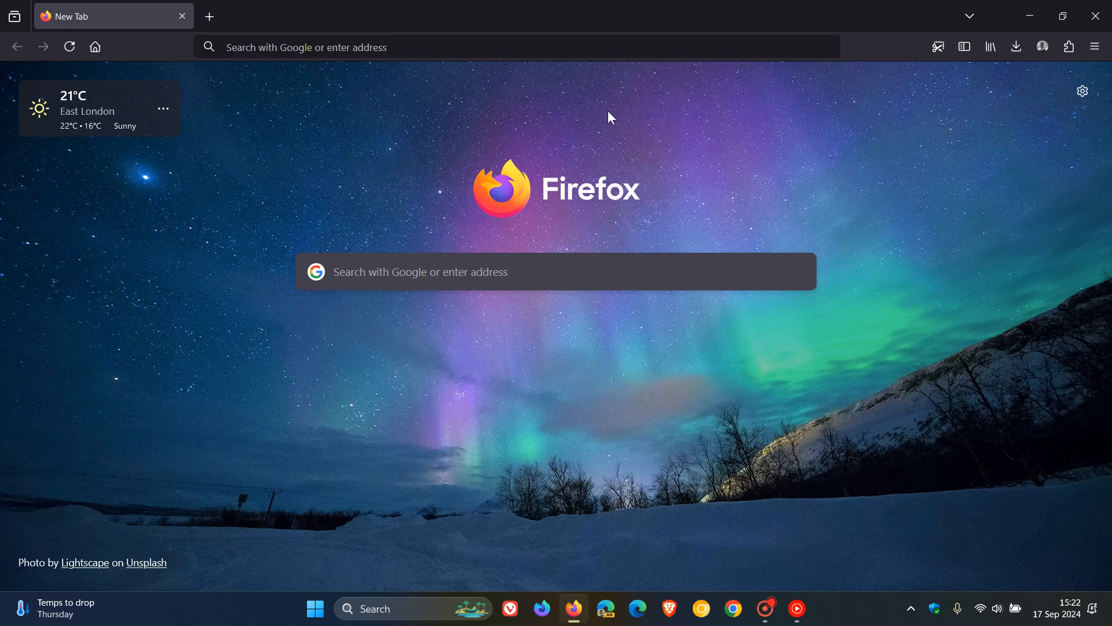
{"action": "mouse_move", "coordinate": [903, 359]}
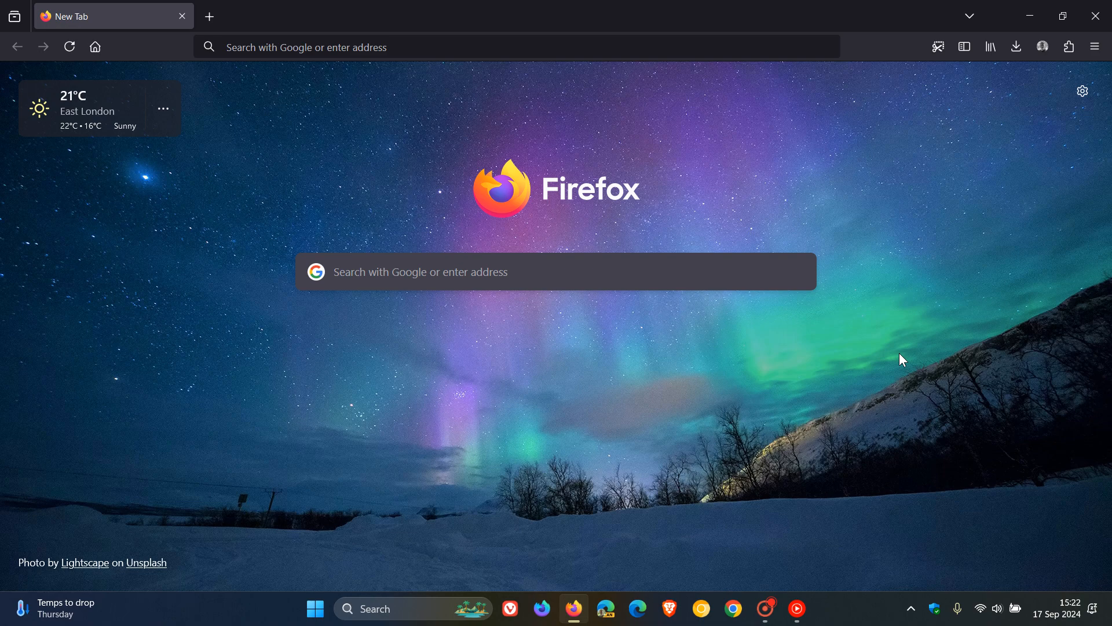
{"action": "mouse_move", "coordinate": [1056, 526]}
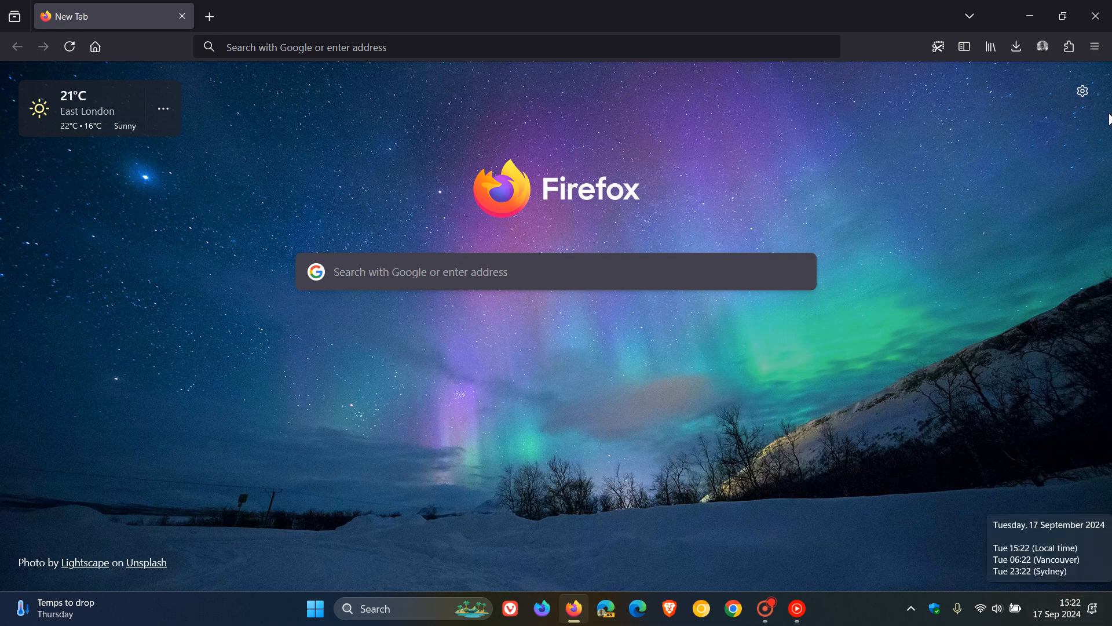
- Show the About Firefox window via the main menu's Help submenu
{"action": "left_click", "coordinate": [1094, 46]}
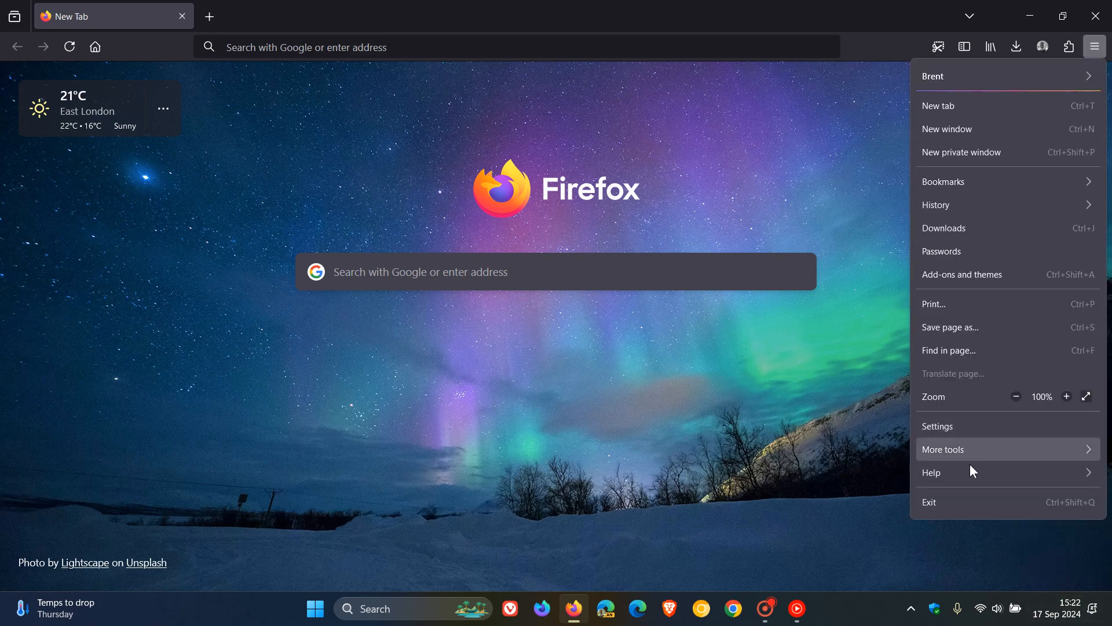
{"action": "left_click", "coordinate": [932, 472]}
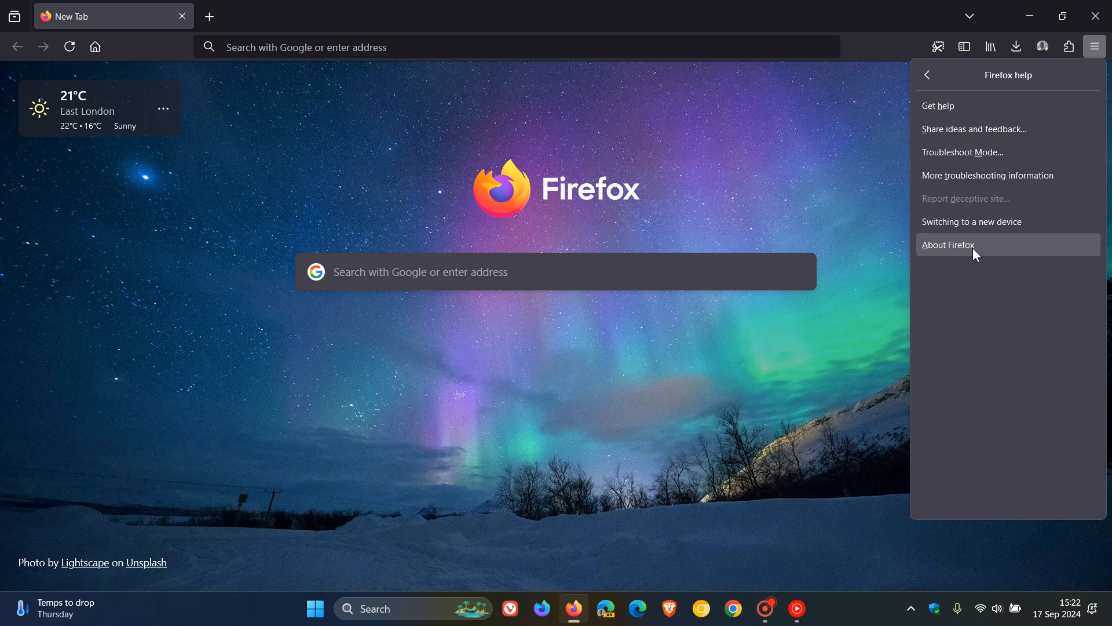
{"action": "left_click", "coordinate": [949, 245]}
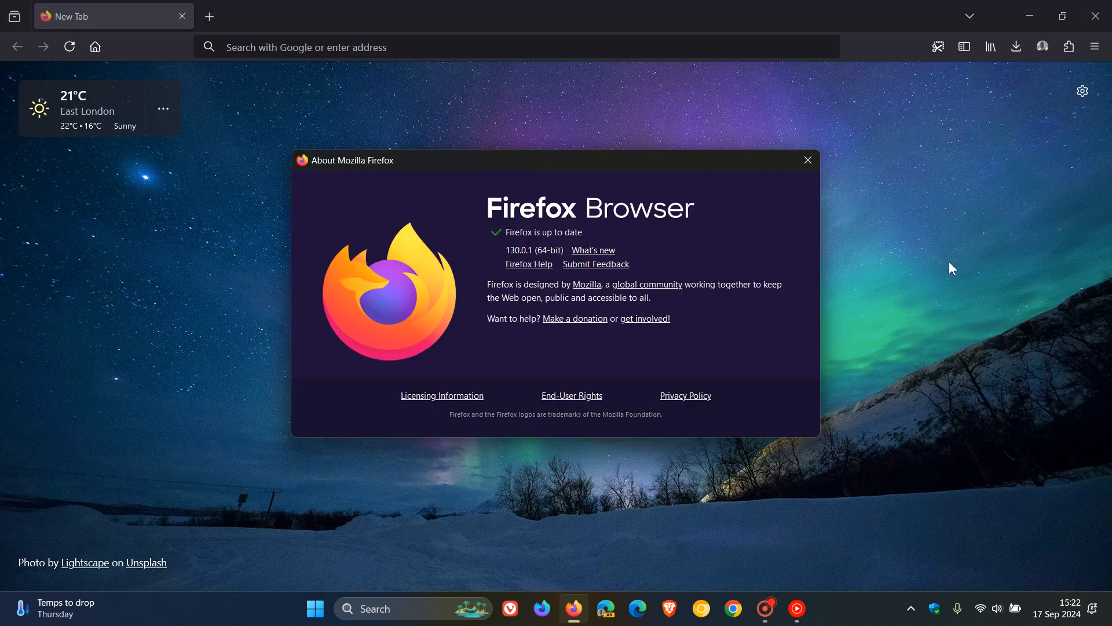
{"action": "mouse_move", "coordinate": [529, 264]}
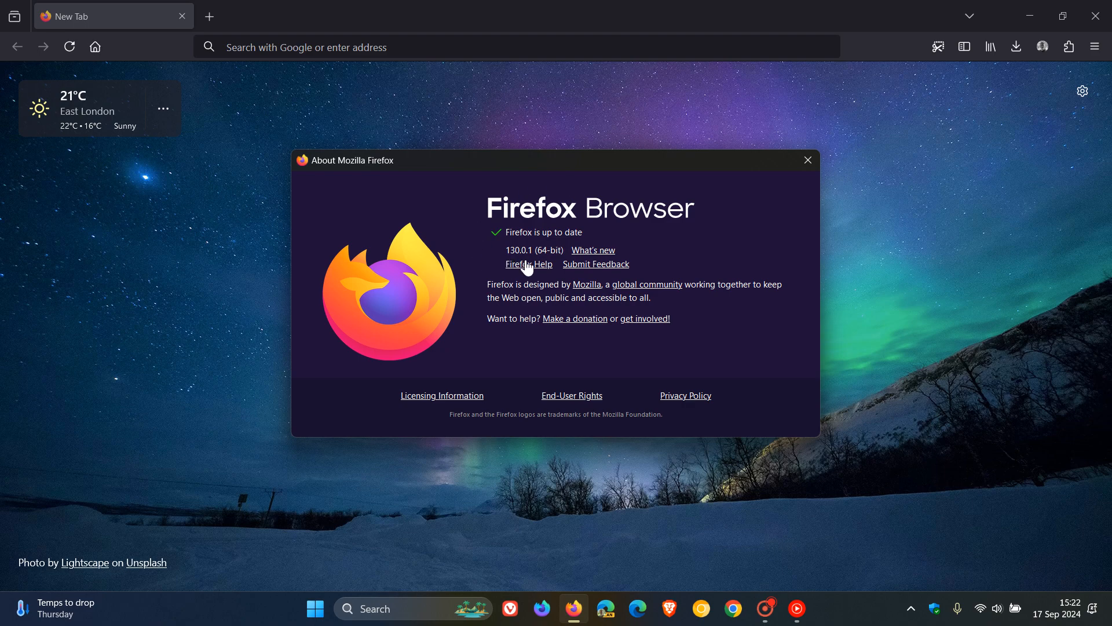
{"action": "mouse_move", "coordinate": [753, 235]}
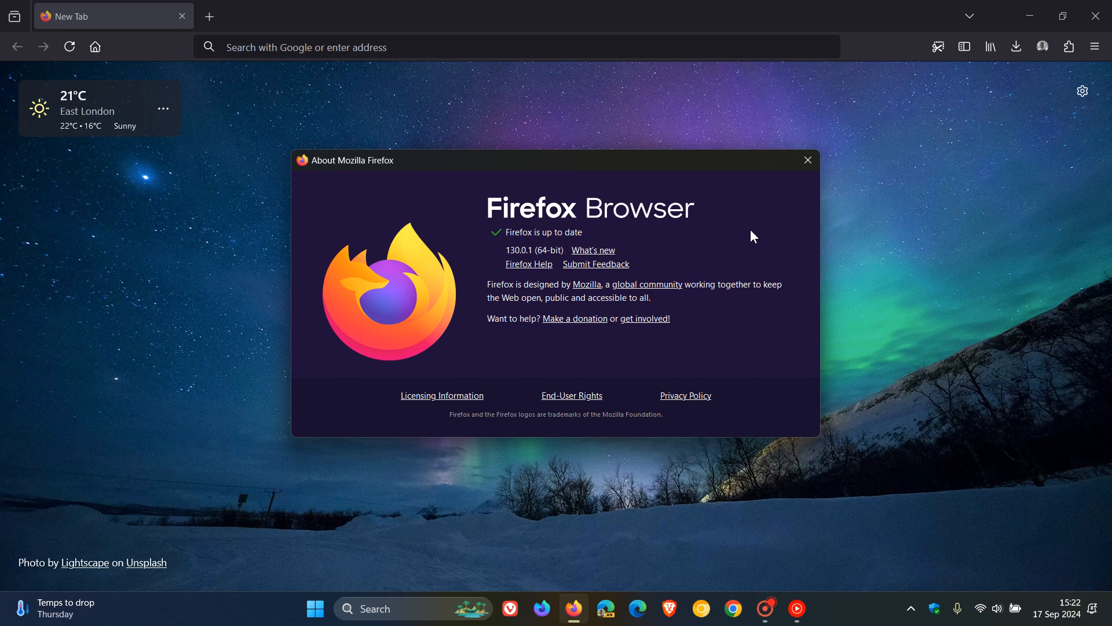
{"action": "mouse_move", "coordinate": [766, 216]}
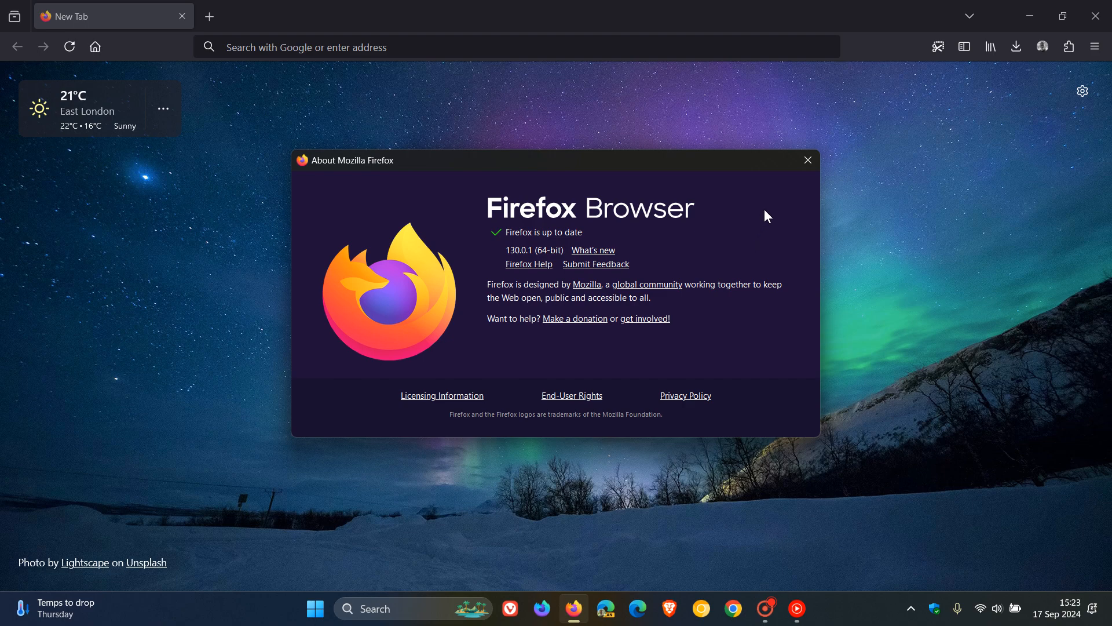
- Close the About window after confirming Firefox 130.0.1 is up to date
{"action": "left_click", "coordinate": [807, 160]}
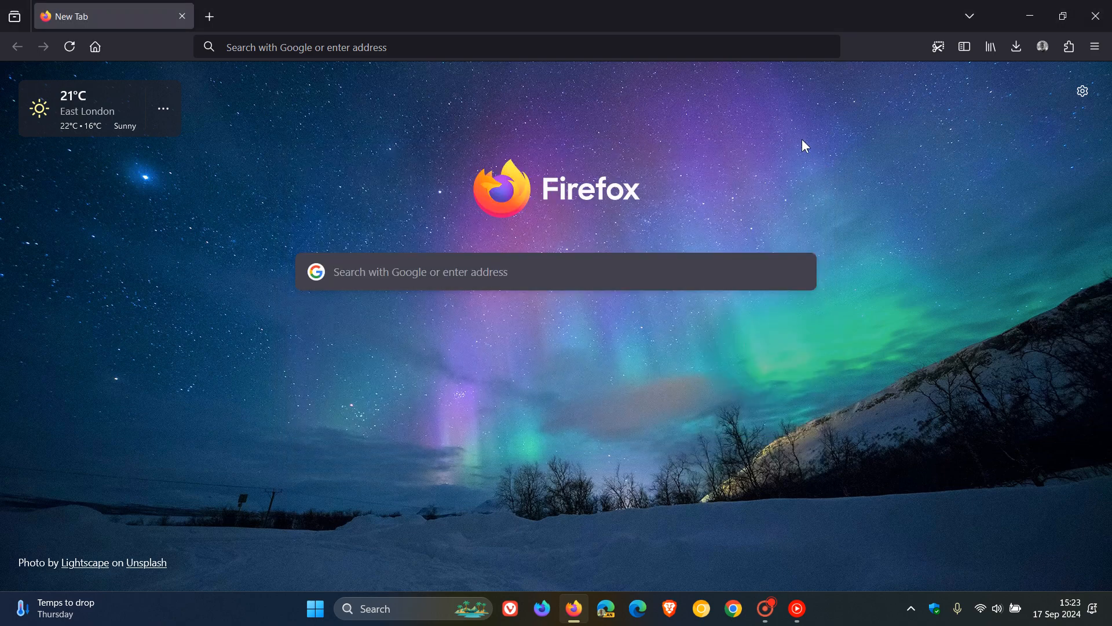
{"action": "mouse_move", "coordinate": [812, 143]}
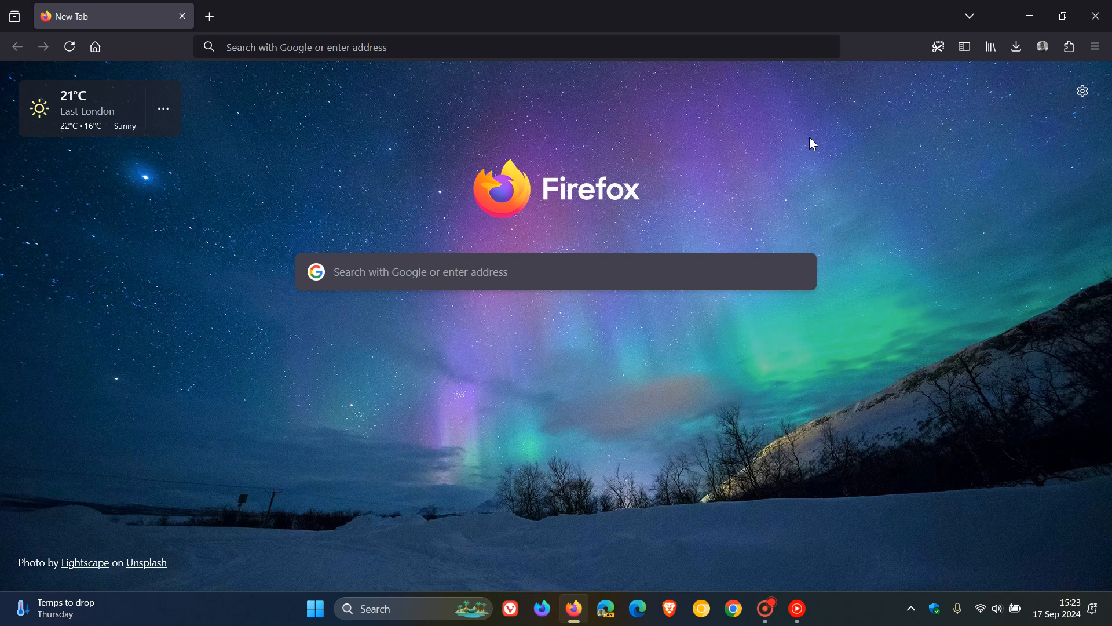